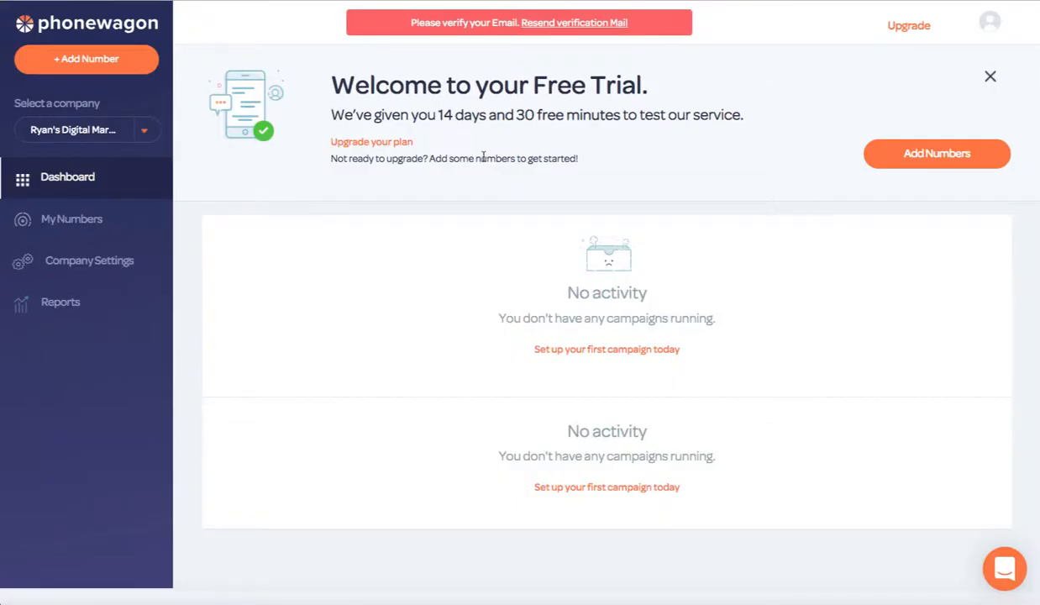
{"action": "mouse_move", "coordinate": [475, 293]}
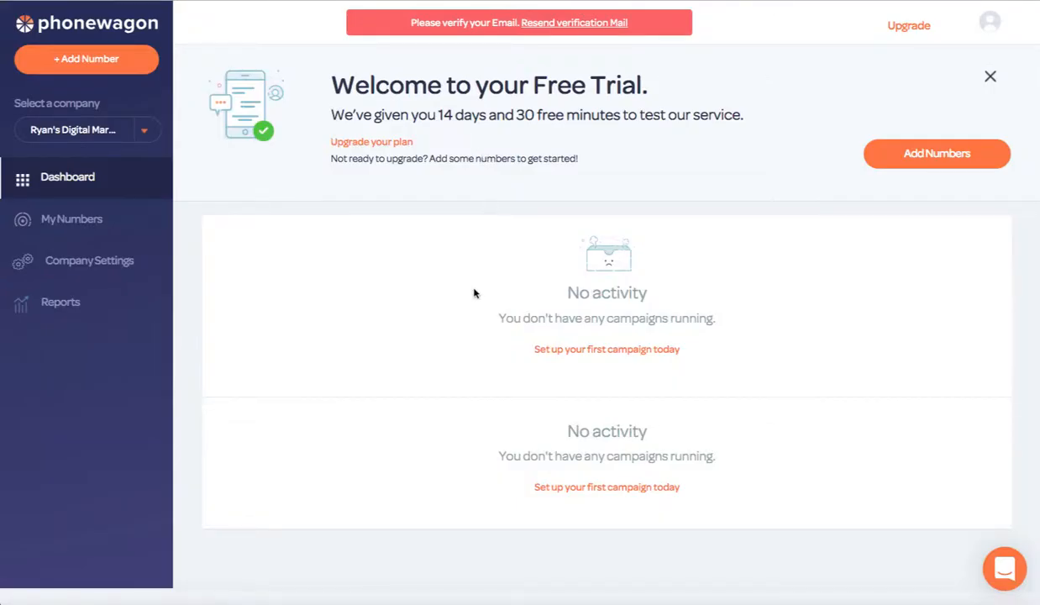
{"action": "mouse_move", "coordinate": [174, 160]}
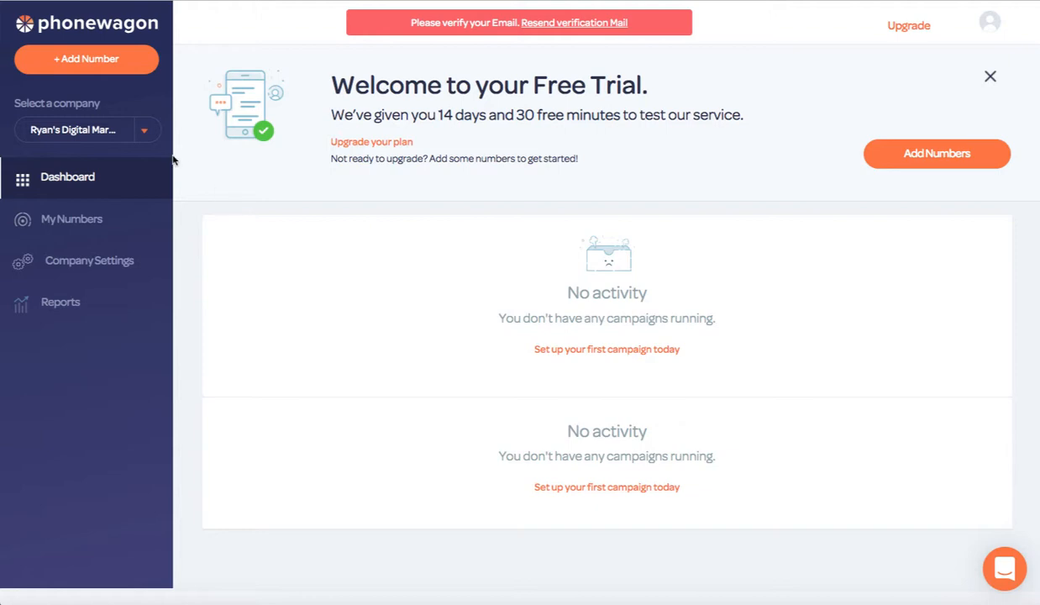
Step: Open the company list from the sidebar's Select a company dropdown
{"action": "left_click", "coordinate": [86, 129]}
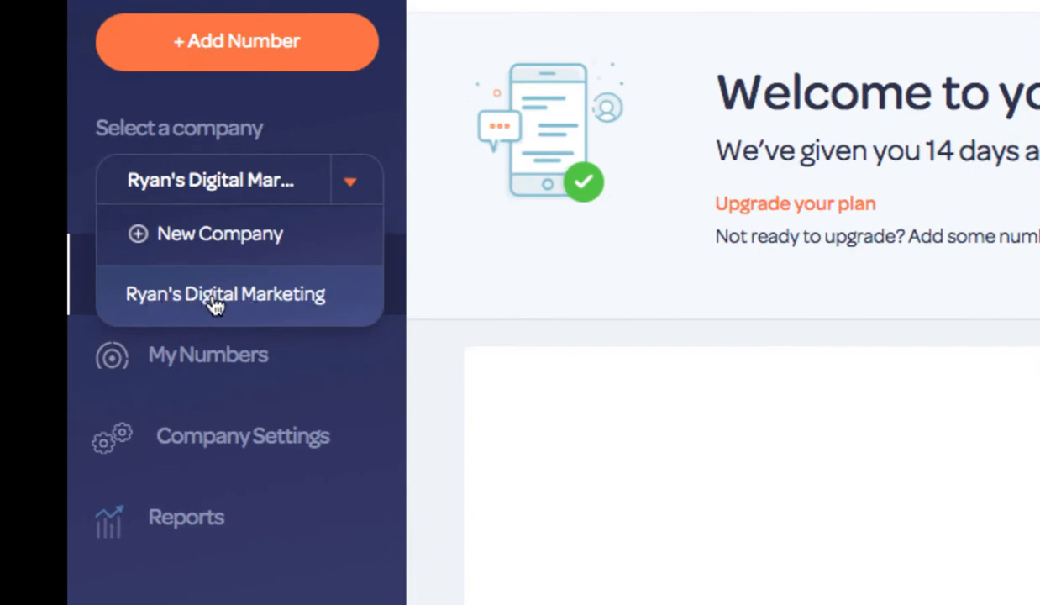
{"action": "mouse_move", "coordinate": [210, 244]}
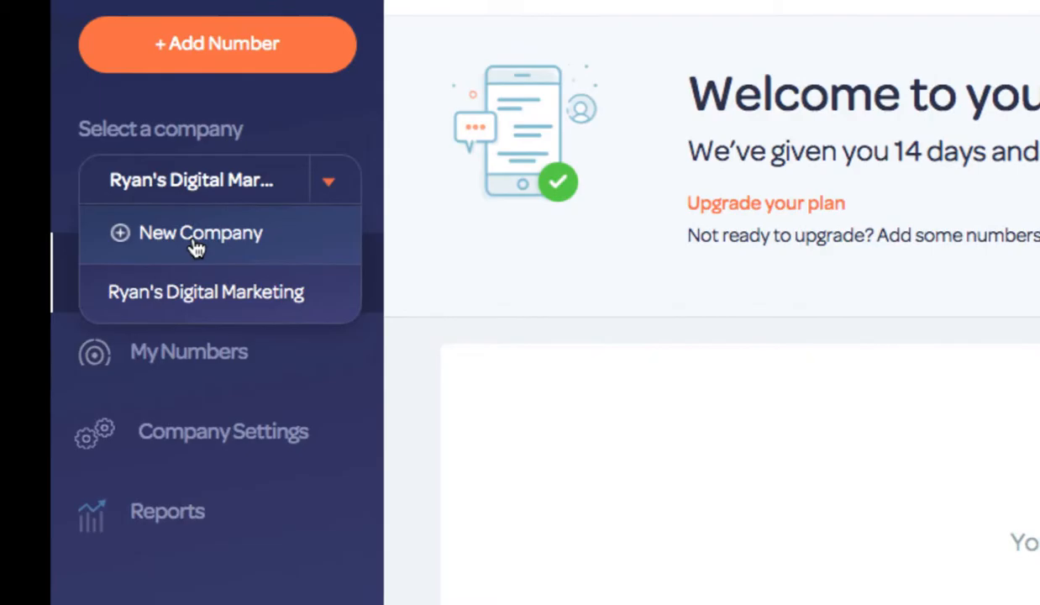
Step: Add a company named 'ryan hvac', keeping the New York EST/EDT timezone, and save
{"action": "left_click", "coordinate": [200, 233]}
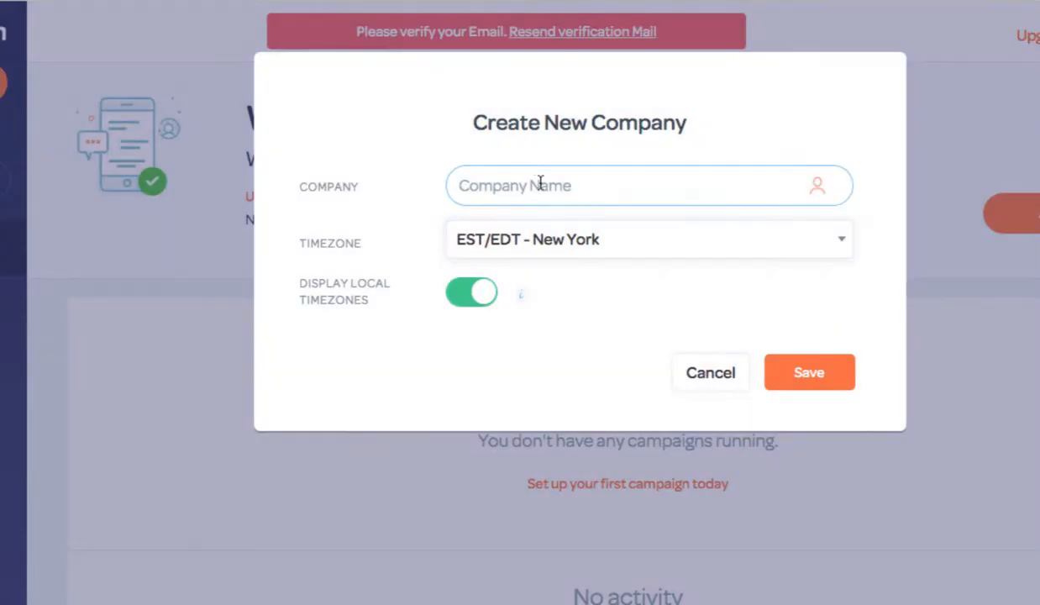
{"action": "type", "text": "ryan"}
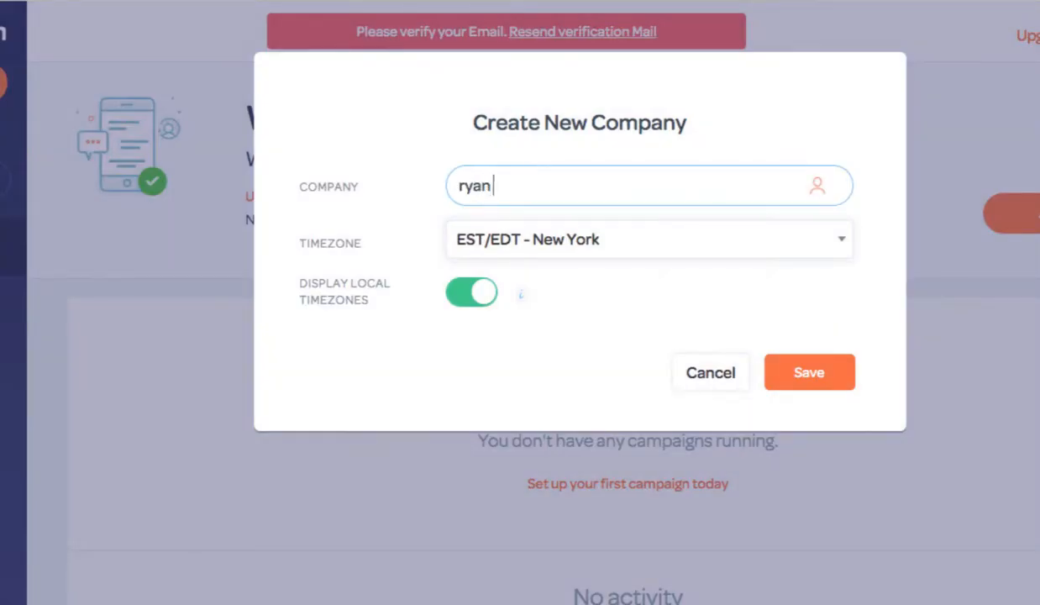
{"action": "type", "text": "hvac"}
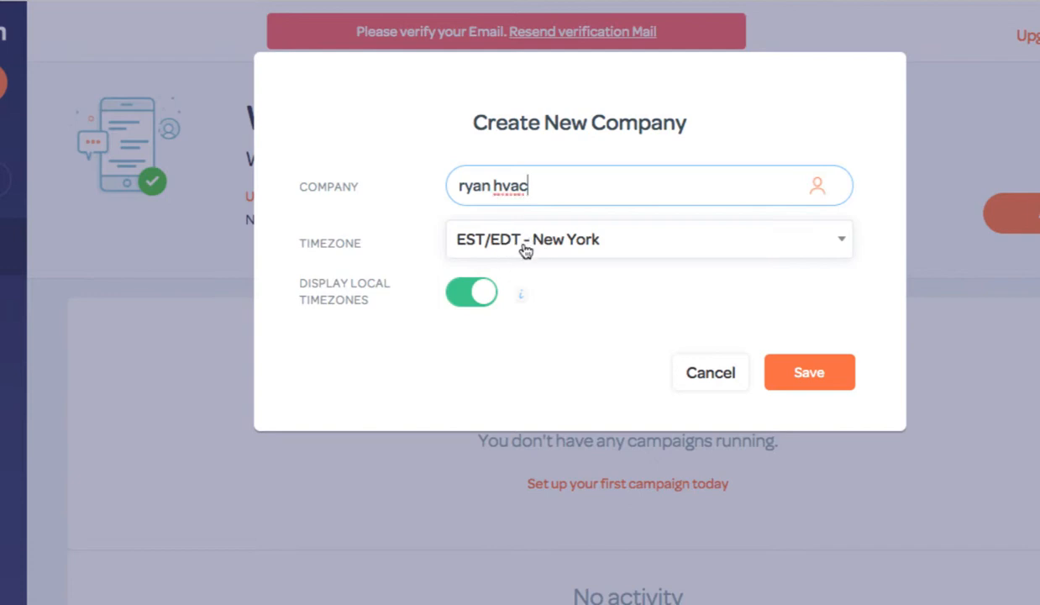
{"action": "mouse_move", "coordinate": [808, 372]}
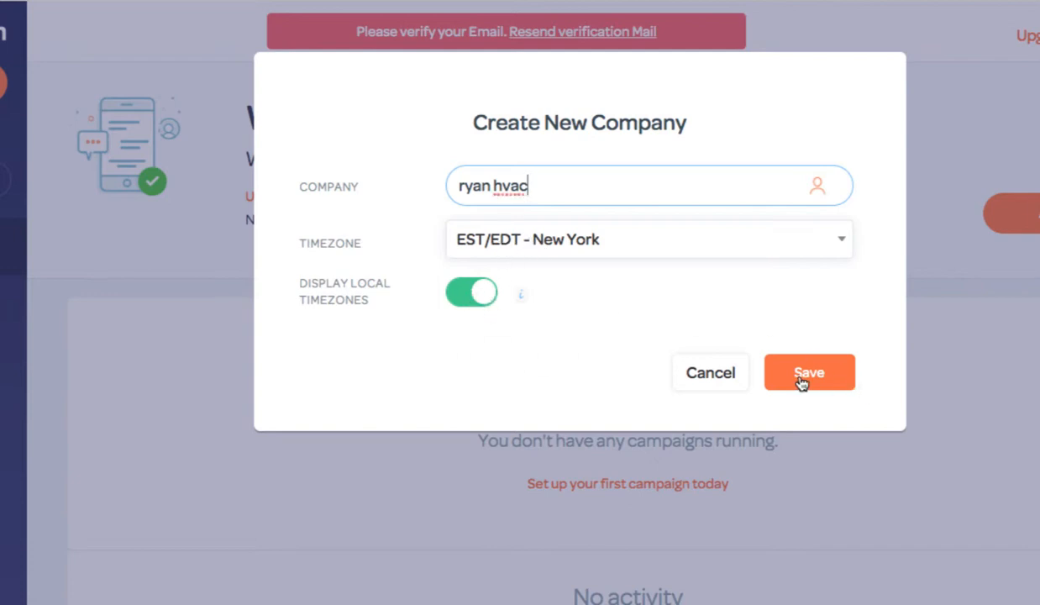
{"action": "left_click", "coordinate": [807, 372]}
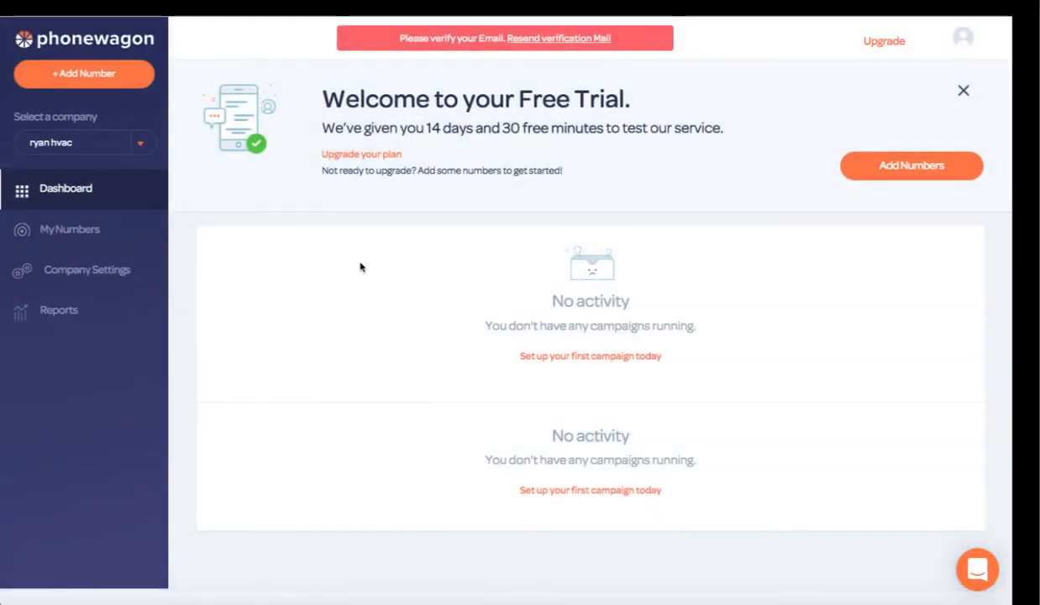
{"action": "mouse_move", "coordinate": [327, 308]}
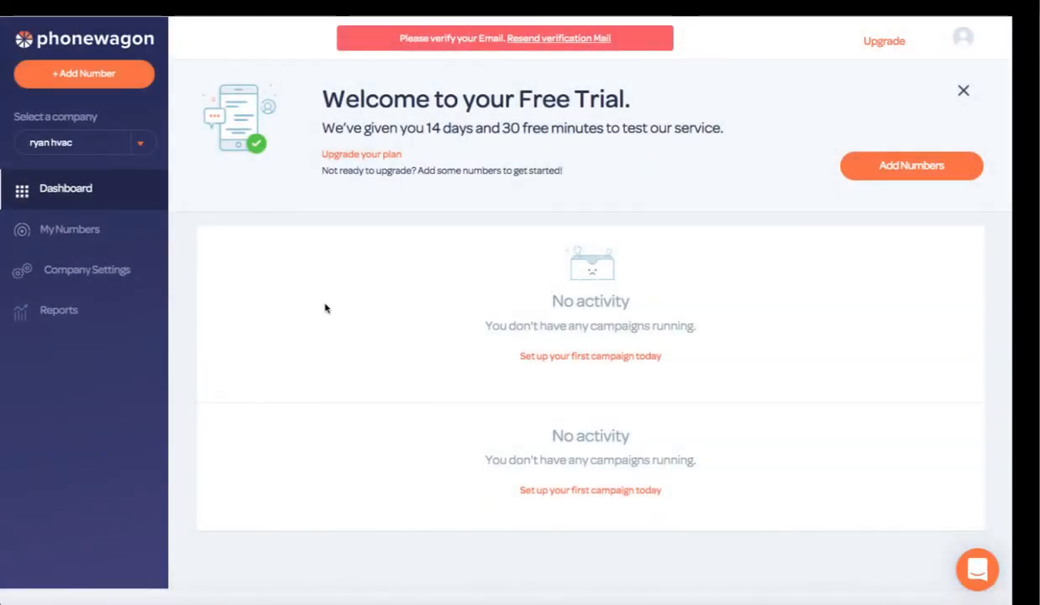
{"action": "mouse_move", "coordinate": [102, 89]}
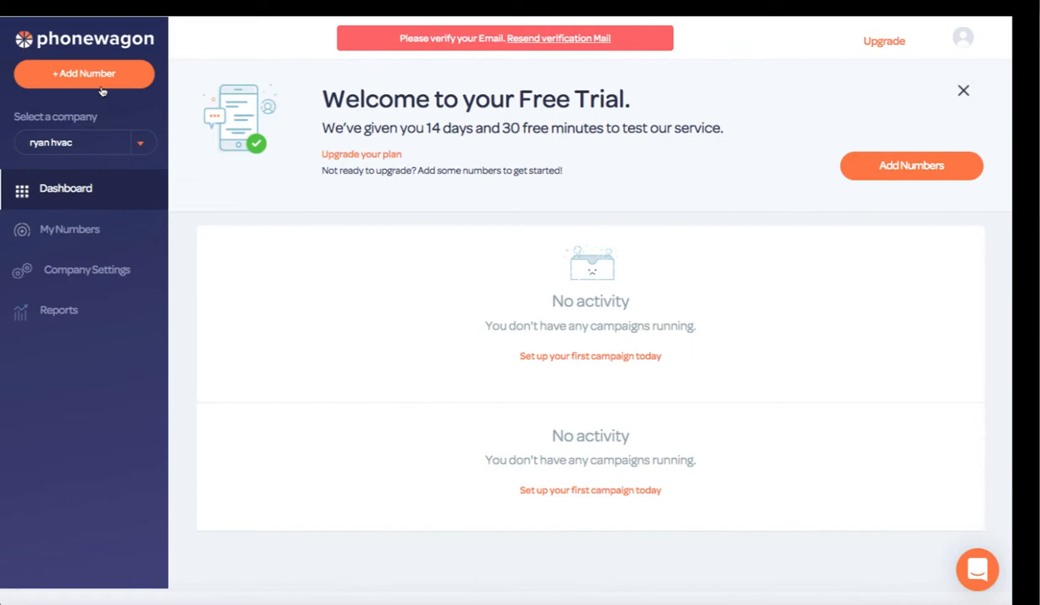
Step: Go to the Add Local Numbers page for ryan hvac
{"action": "left_click", "coordinate": [84, 74]}
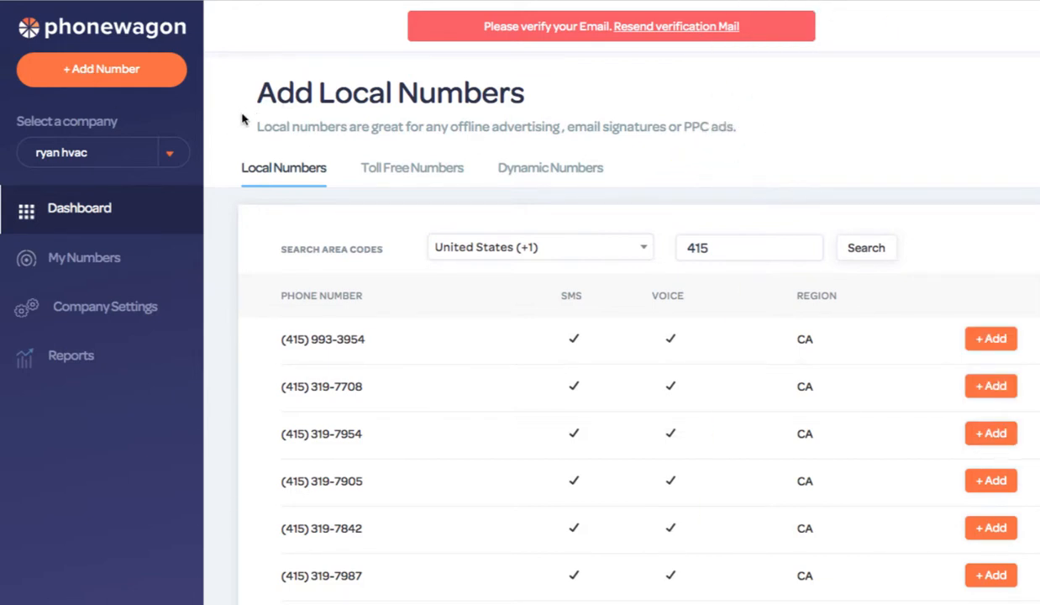
{"action": "mouse_move", "coordinate": [401, 259]}
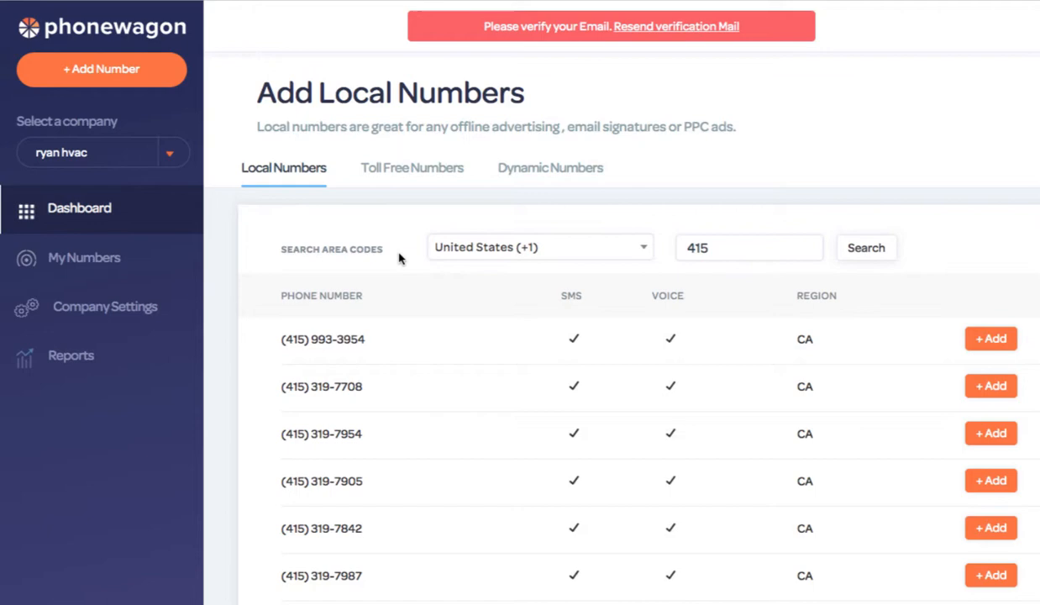
Step: Search for local numbers in area code 443 and browse the Maryland results
{"action": "left_click", "coordinate": [748, 247]}
{"action": "type", "text": "917"}
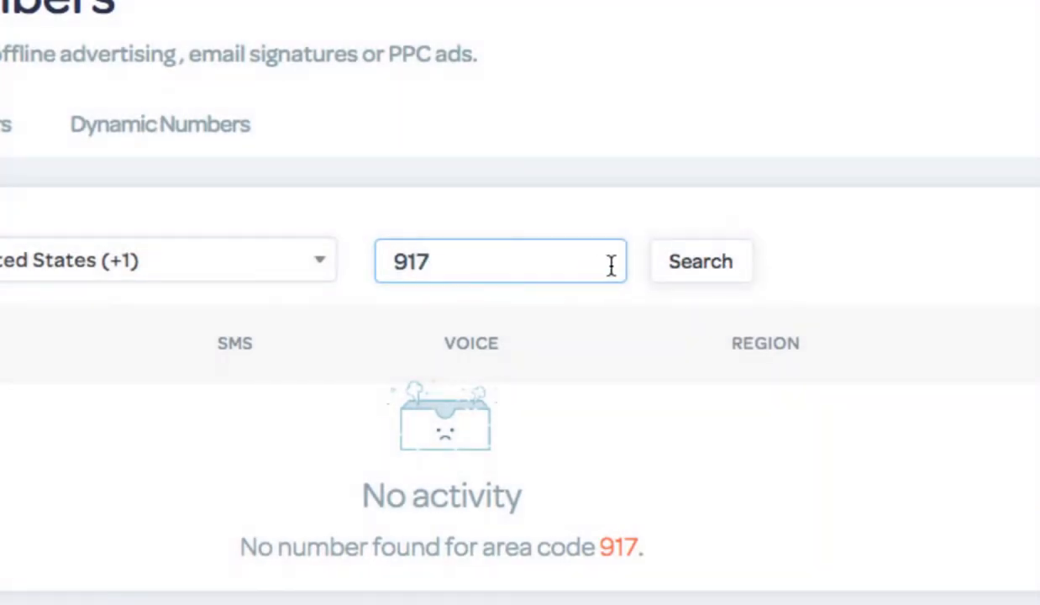
{"action": "type", "text": "443"}
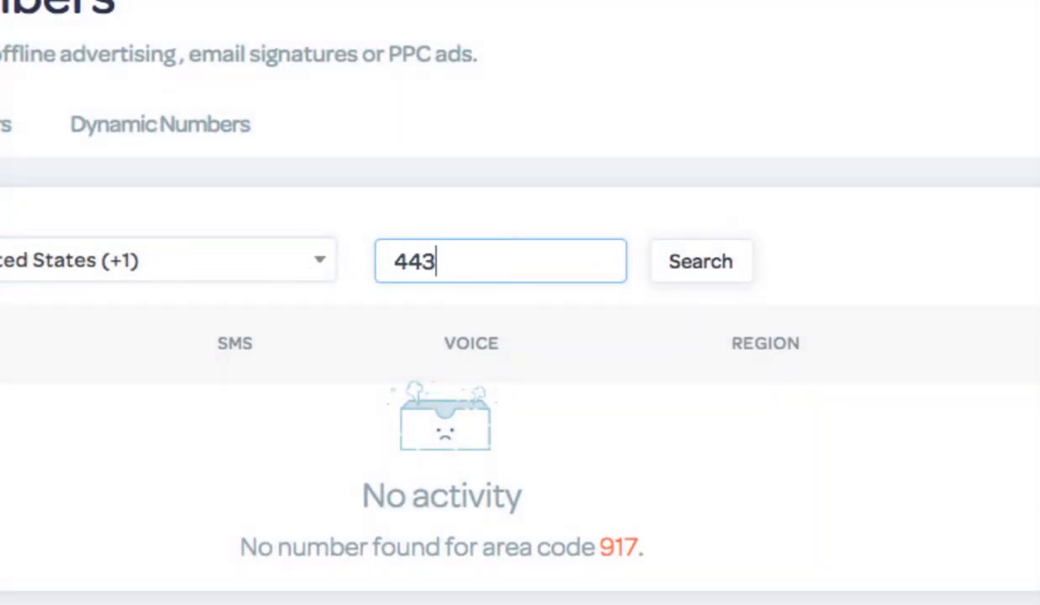
{"action": "left_click", "coordinate": [700, 260]}
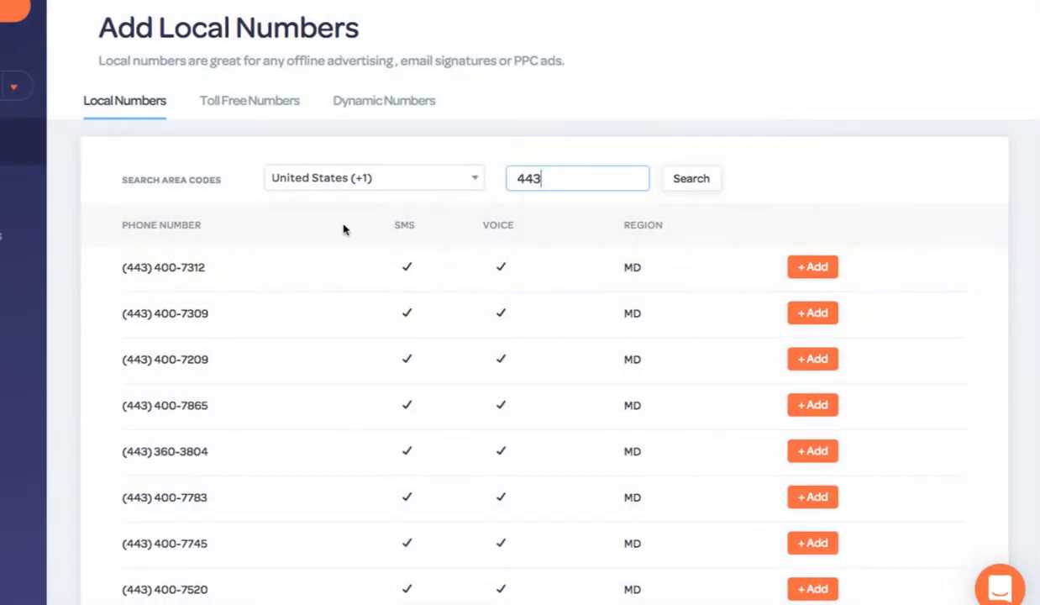
{"action": "scroll", "scroll_direction": "down", "scroll_amount": 3}
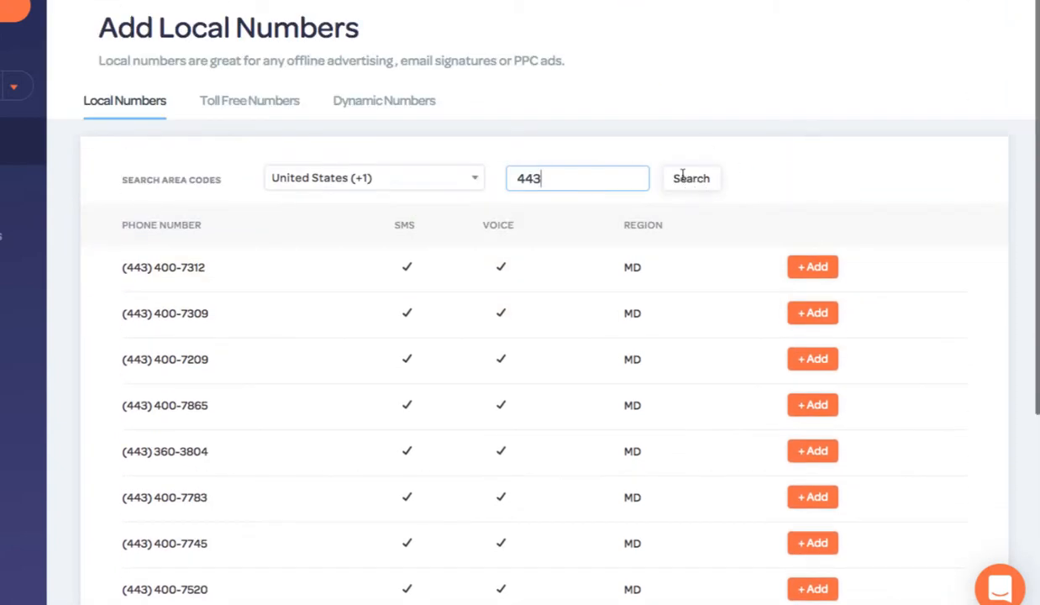
{"action": "scroll", "scroll_direction": "down", "scroll_amount": 3}
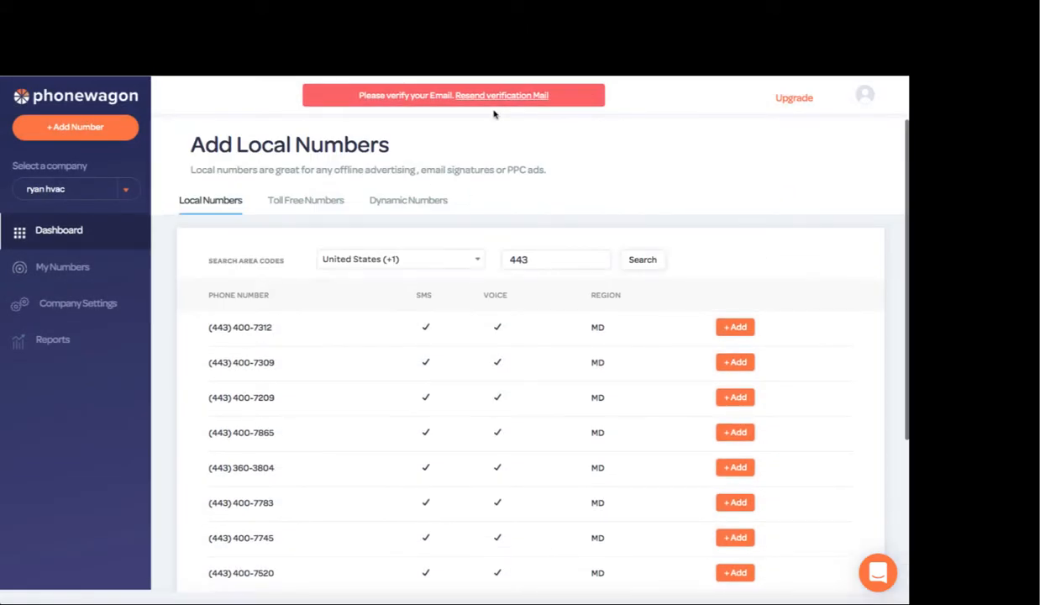
{"action": "mouse_move", "coordinate": [536, 150]}
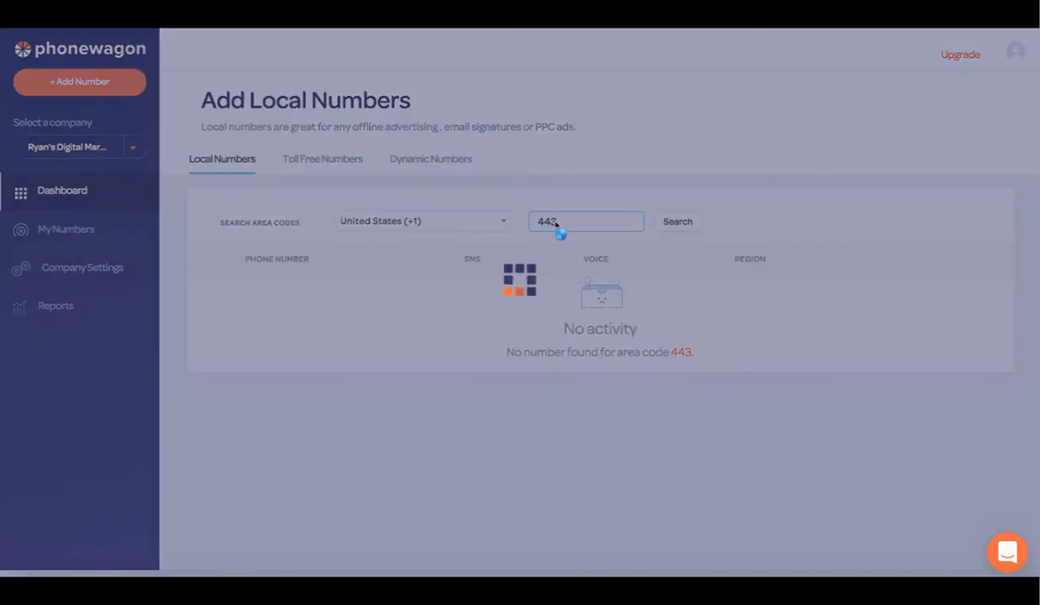
{"action": "left_click", "coordinate": [677, 221]}
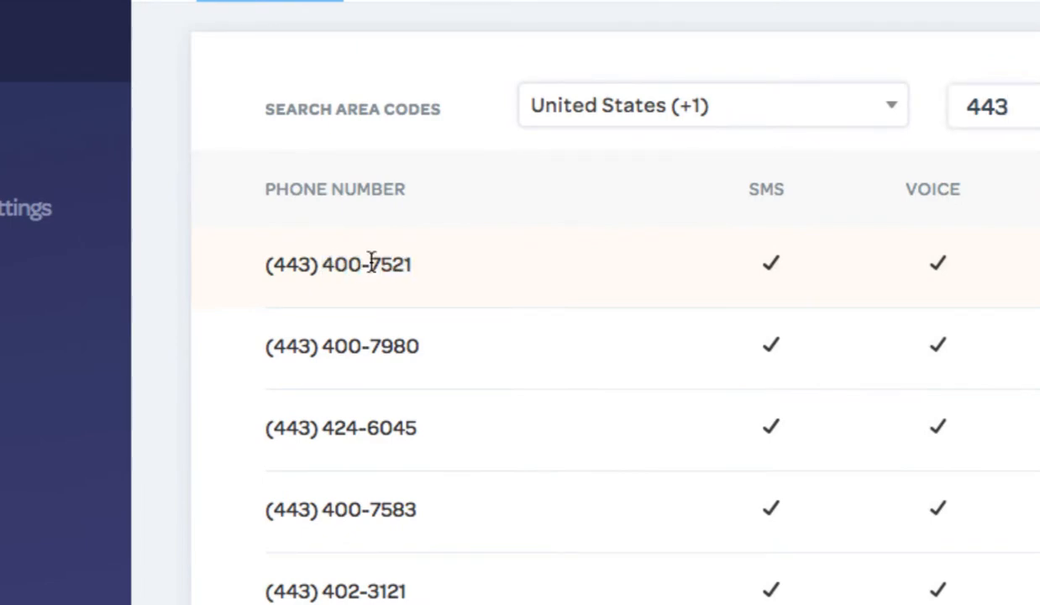
{"action": "left_click", "coordinate": [861, 279]}
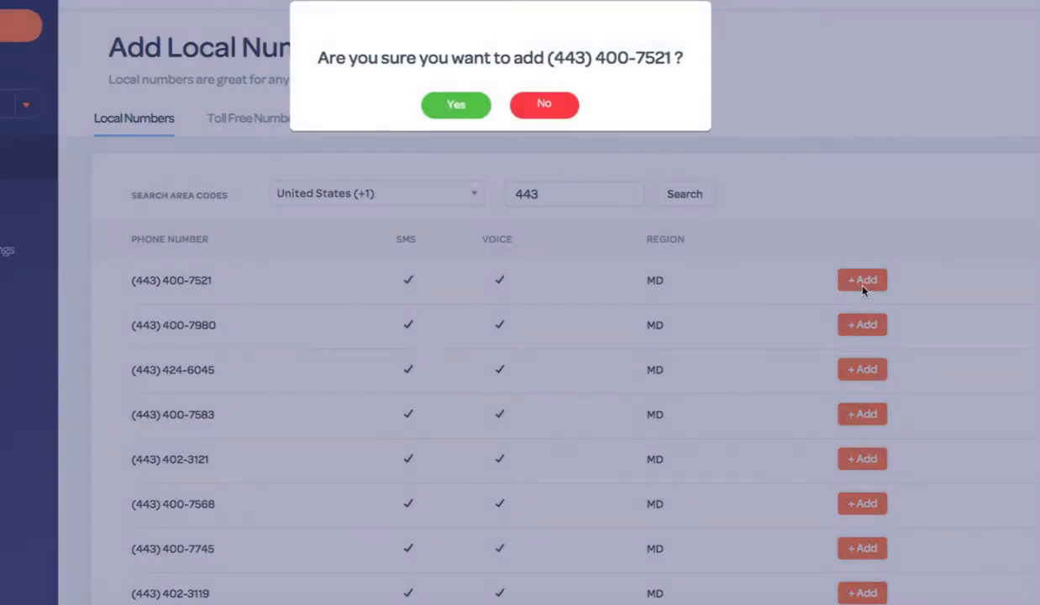
{"action": "left_click", "coordinate": [456, 105]}
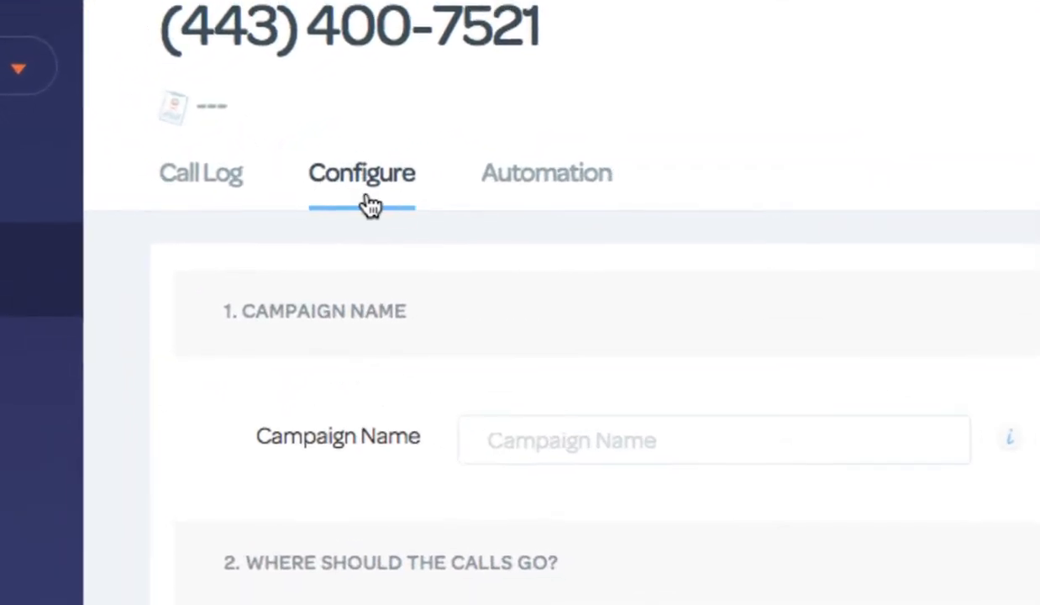
{"action": "left_click", "coordinate": [711, 440]}
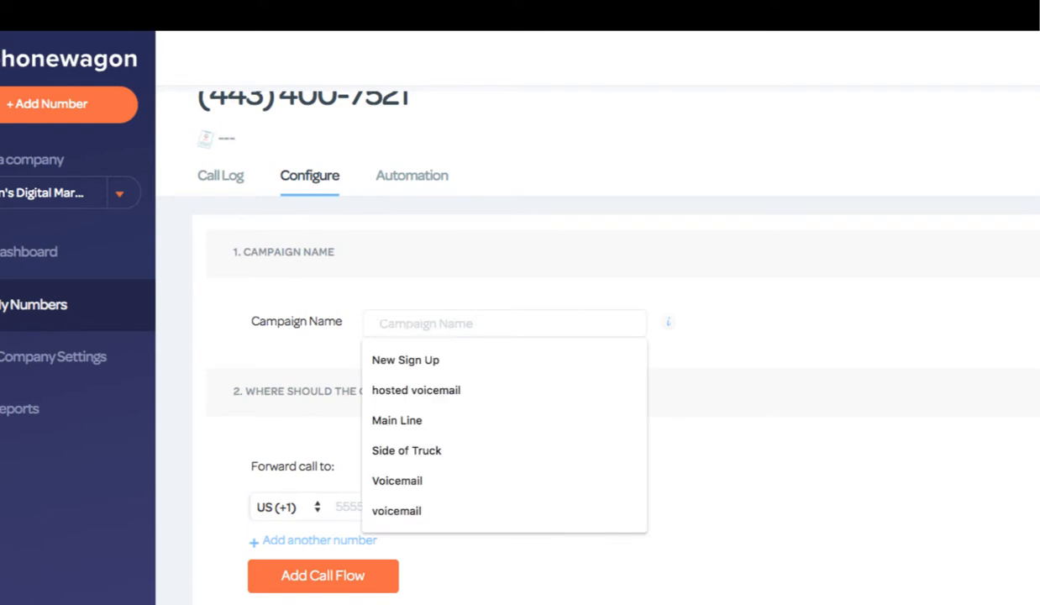
{"action": "type", "text": "Instaggr"}
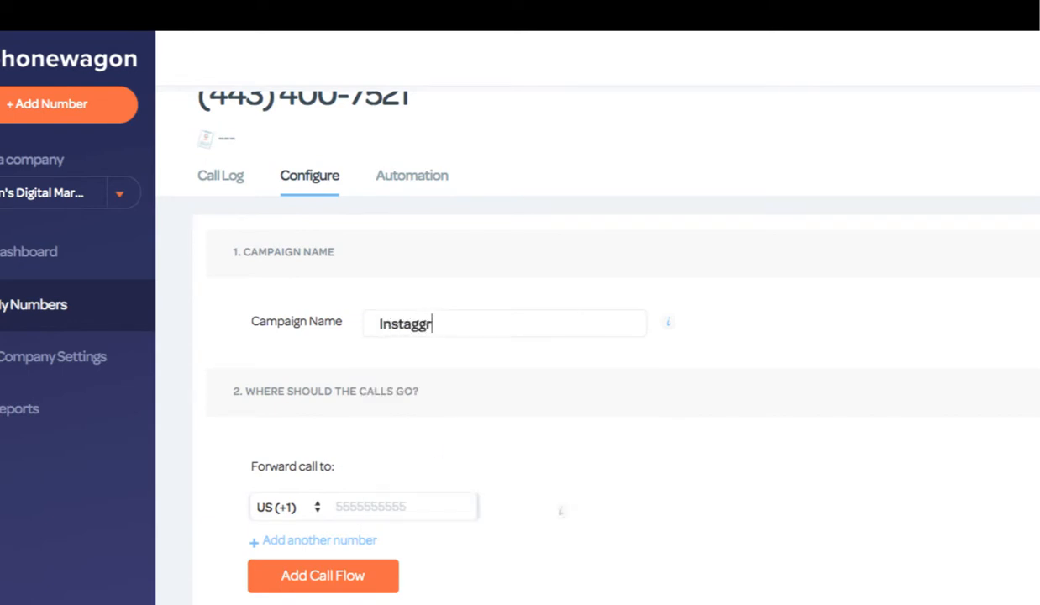
{"action": "type", "text": "Instagram Ad"}
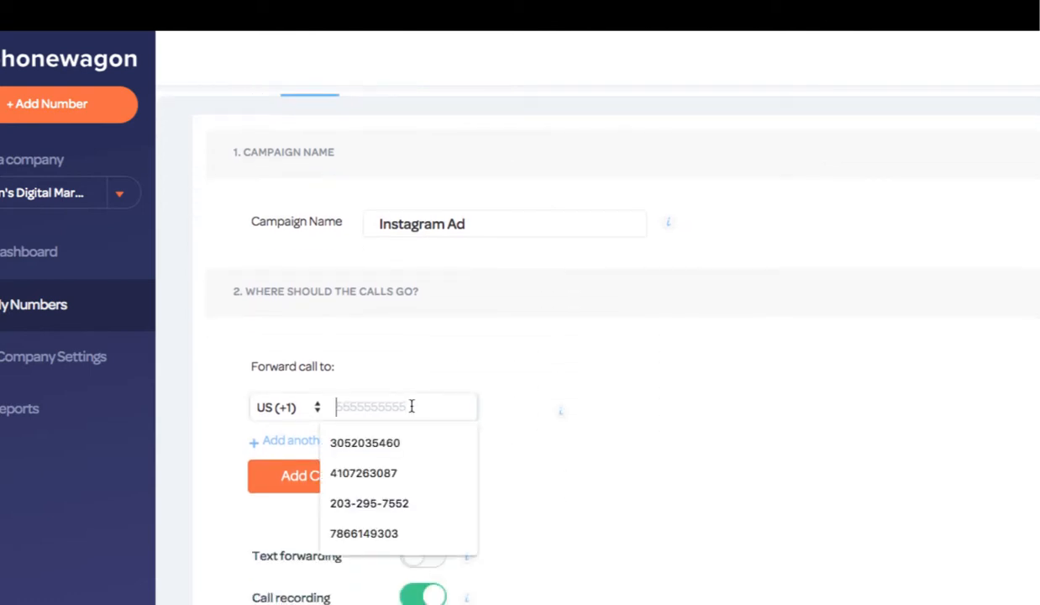
{"action": "type", "text": "41072"}
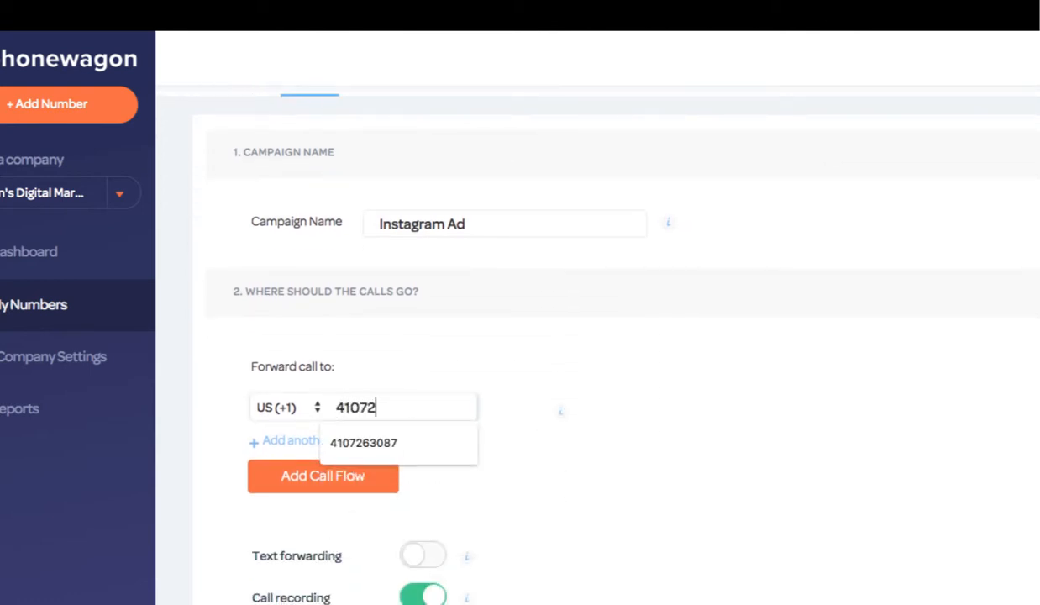
{"action": "left_click", "coordinate": [363, 442]}
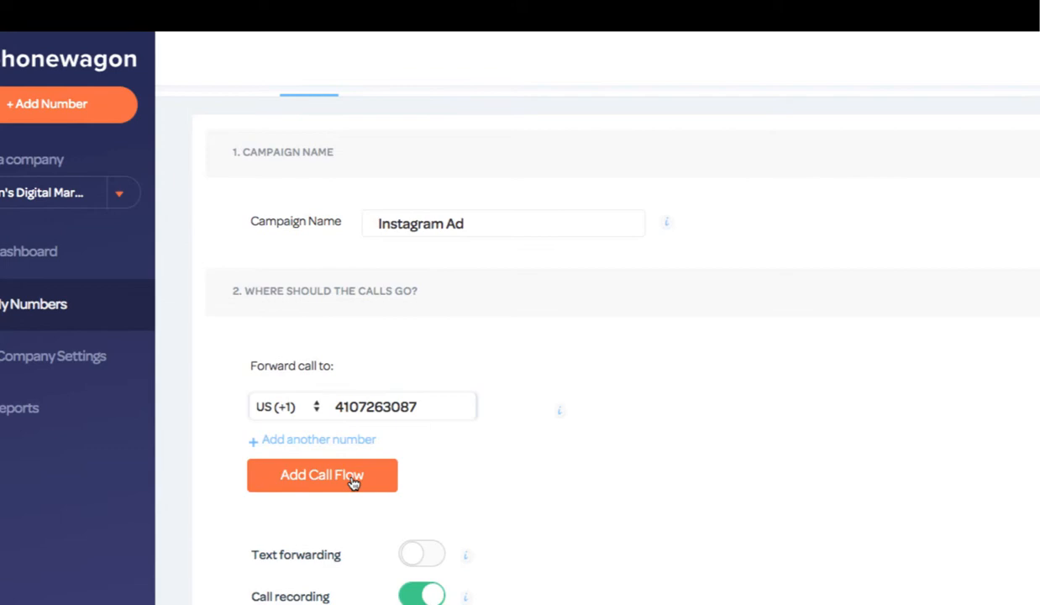
{"action": "left_click", "coordinate": [322, 474]}
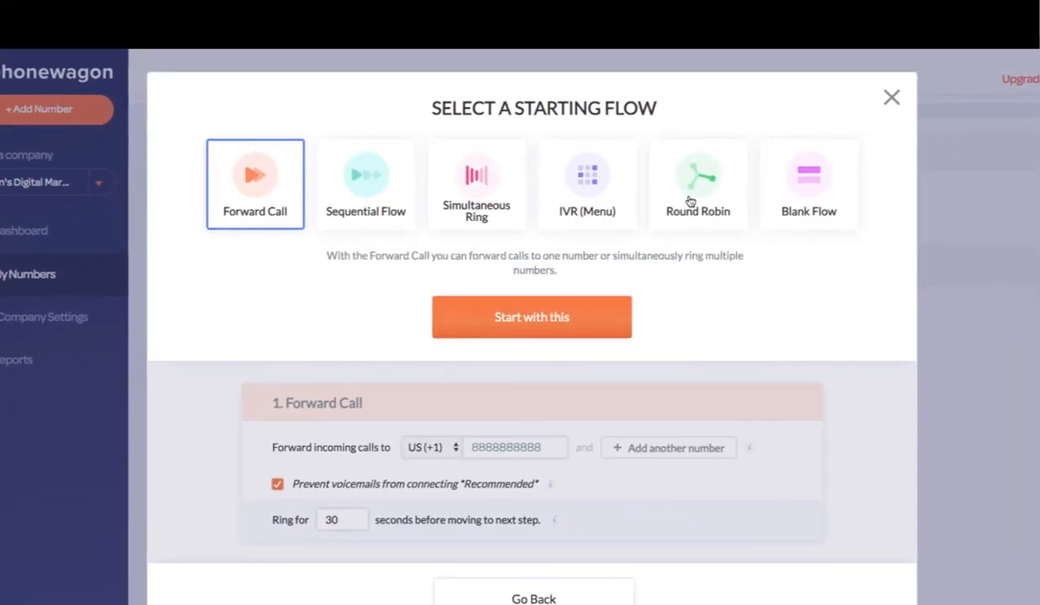
{"action": "mouse_move", "coordinate": [672, 189]}
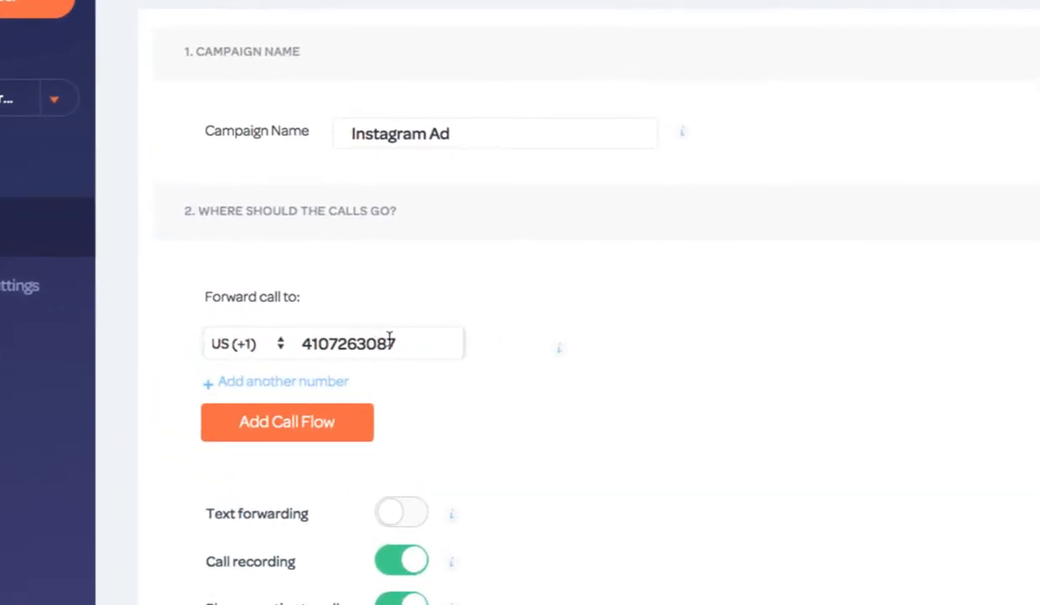
Step: Enable text forwarding, check the greeting text, and save the number's configuration
{"action": "scroll", "scroll_direction": "down", "scroll_amount": 3}
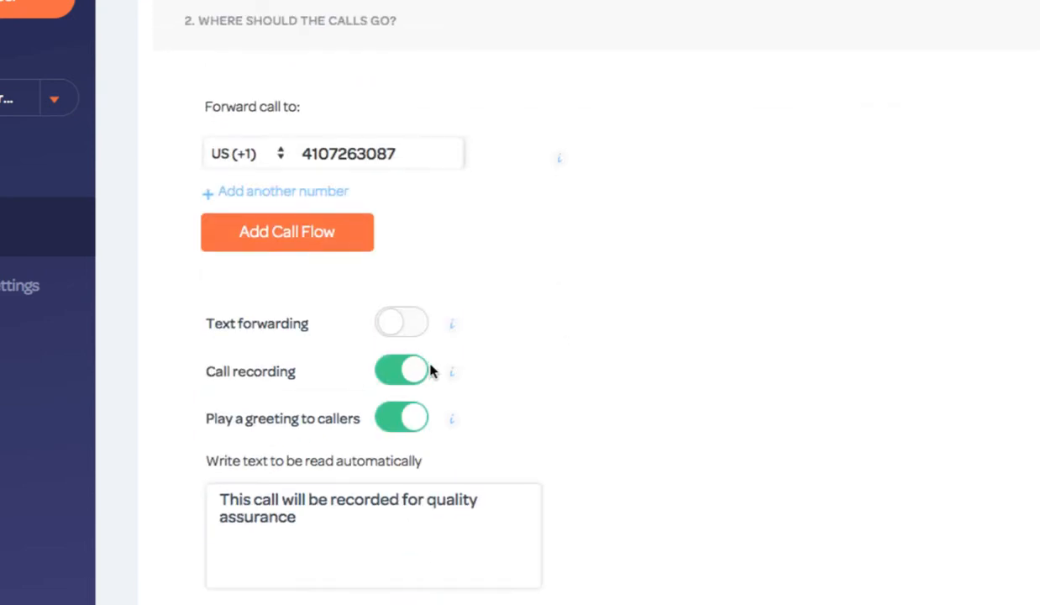
{"action": "left_click", "coordinate": [400, 321]}
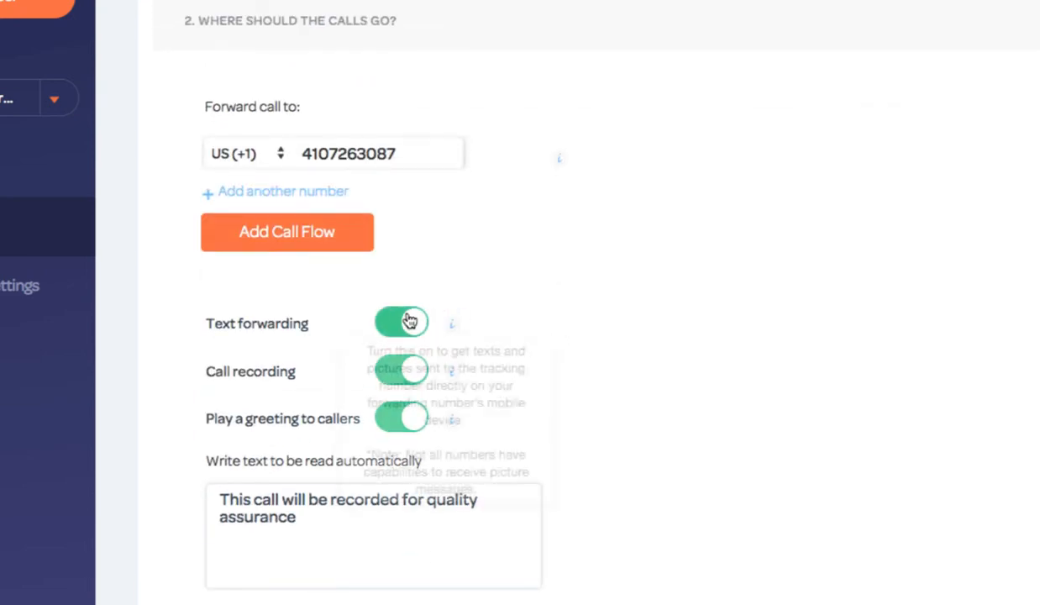
{"action": "mouse_move", "coordinate": [406, 419]}
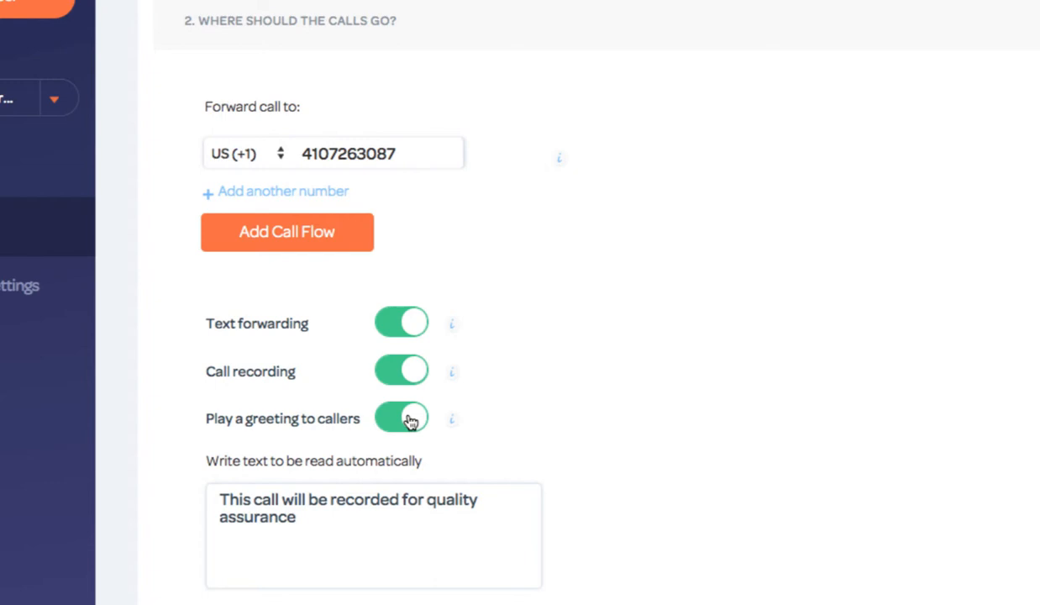
{"action": "scroll", "scroll_direction": "down", "scroll_amount": 3}
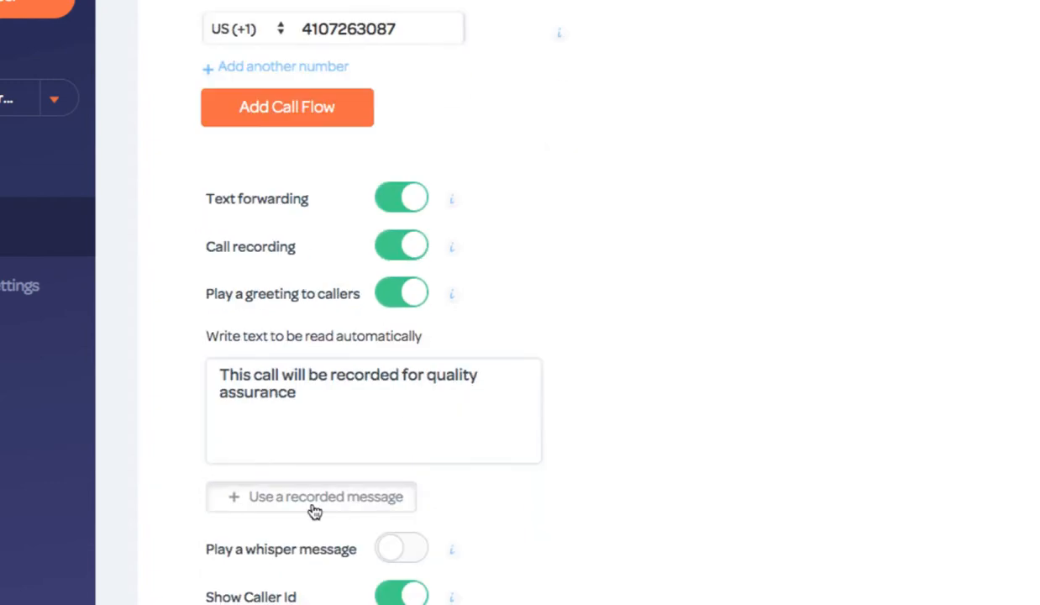
{"action": "left_click", "coordinate": [311, 497]}
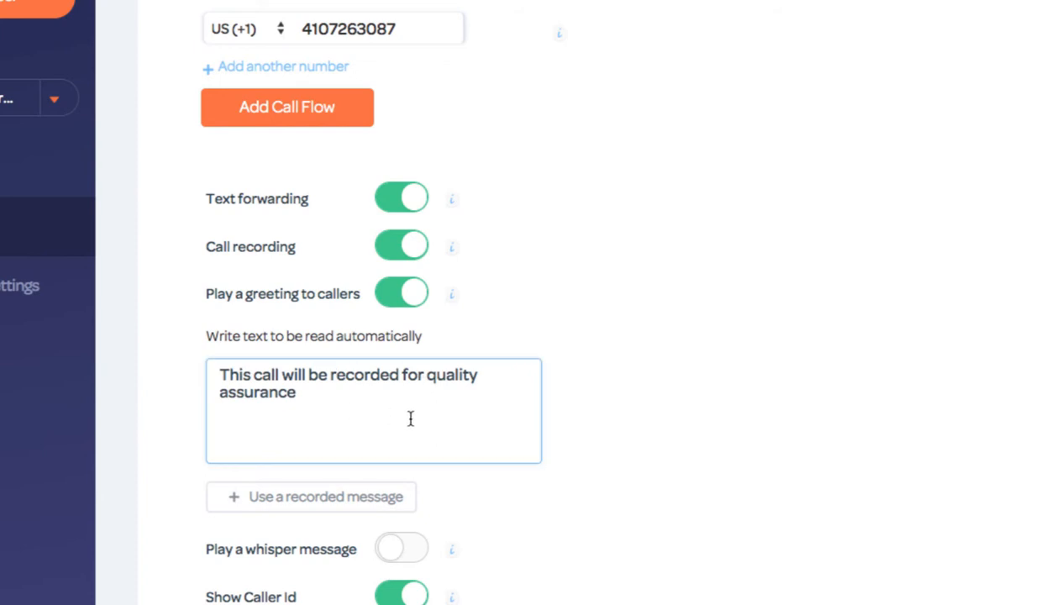
{"action": "scroll", "scroll_direction": "down", "scroll_amount": 3}
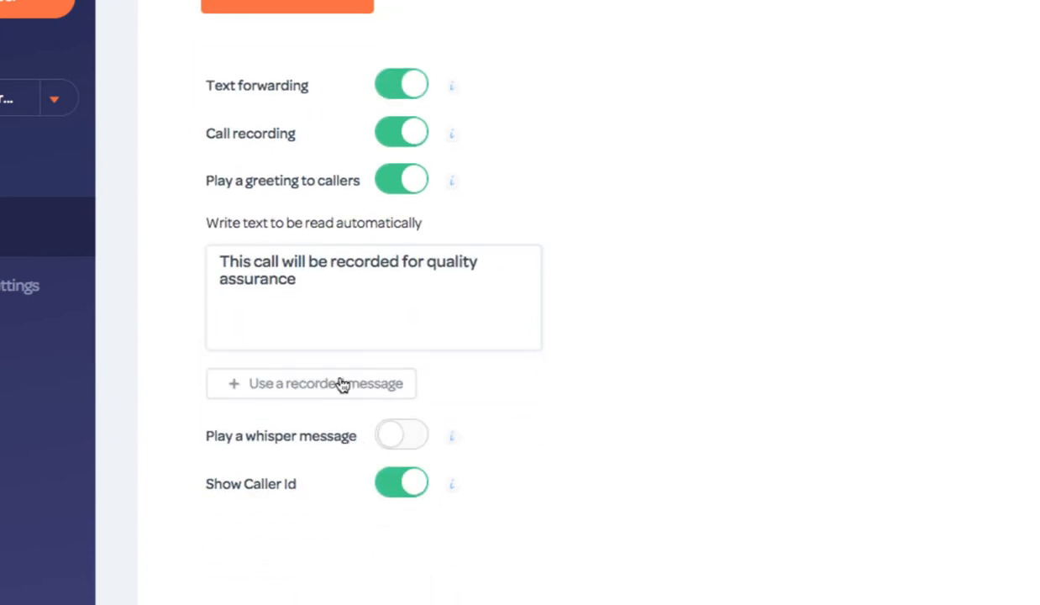
{"action": "mouse_move", "coordinate": [451, 483]}
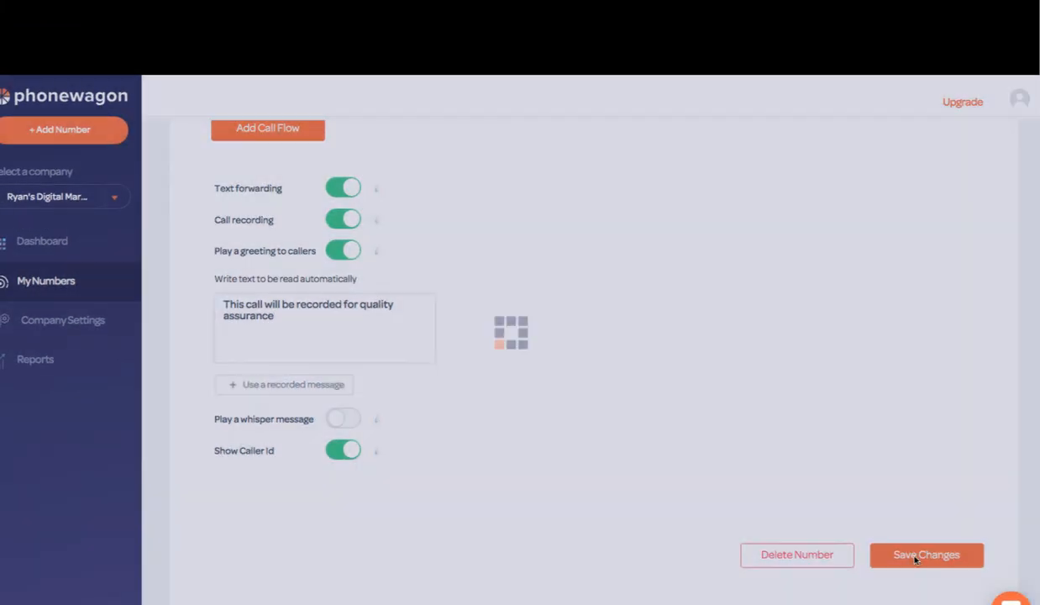
{"action": "left_click", "coordinate": [926, 555]}
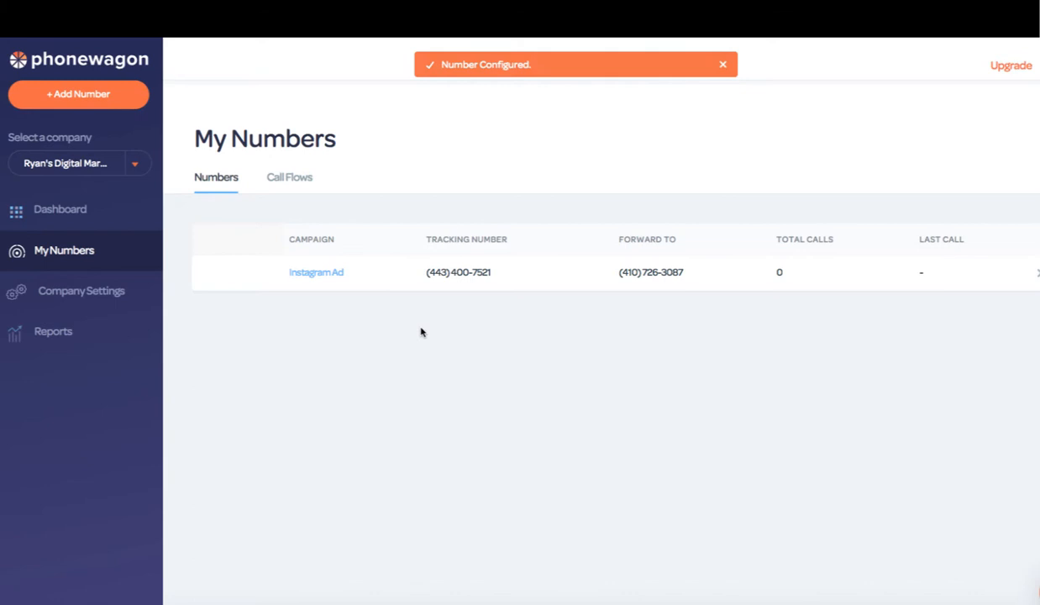
{"action": "left_click", "coordinate": [80, 163]}
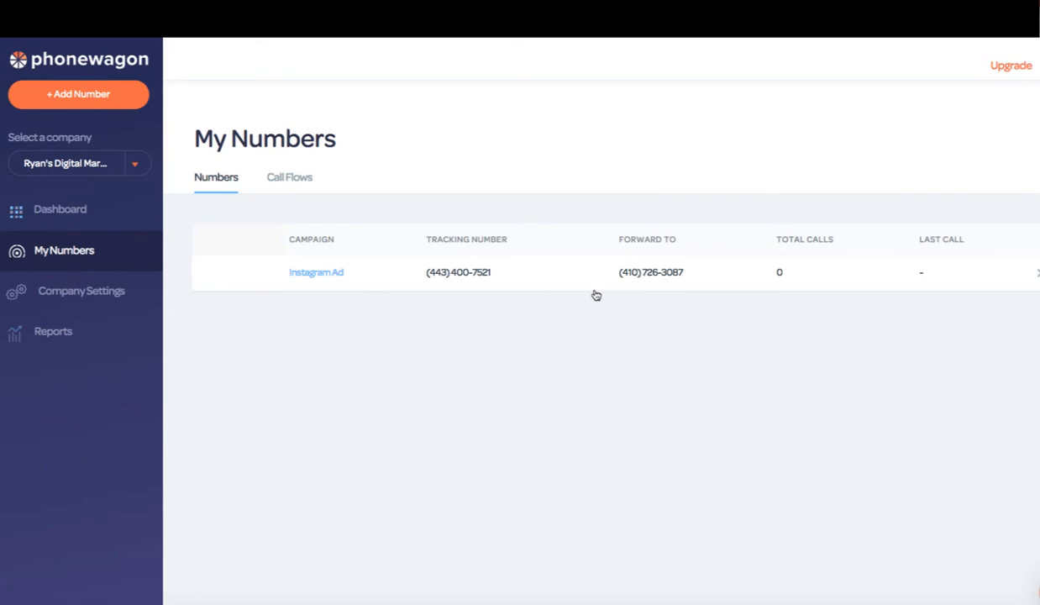
{"action": "mouse_move", "coordinate": [554, 314]}
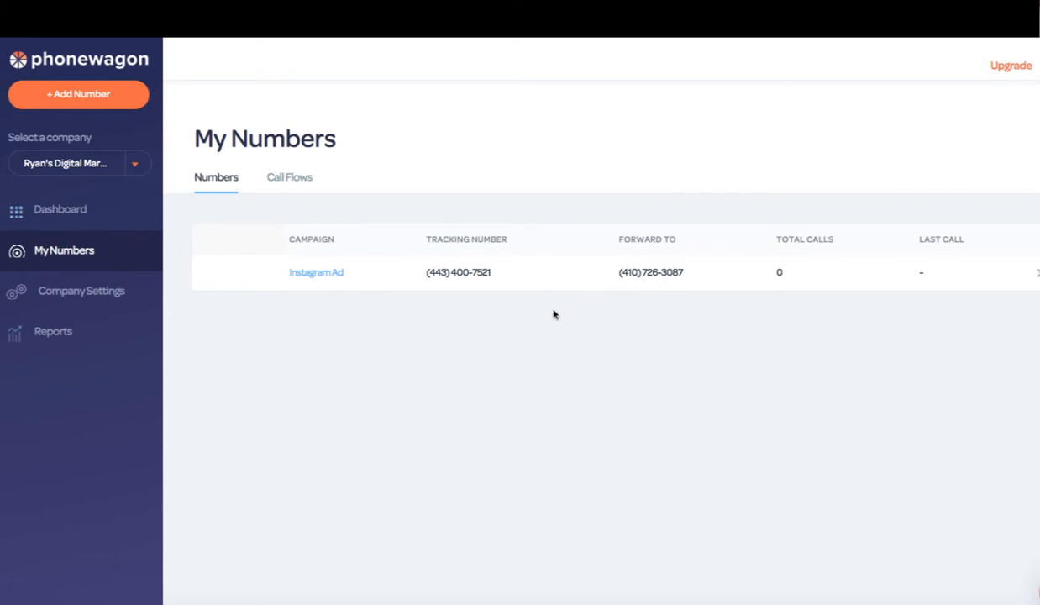